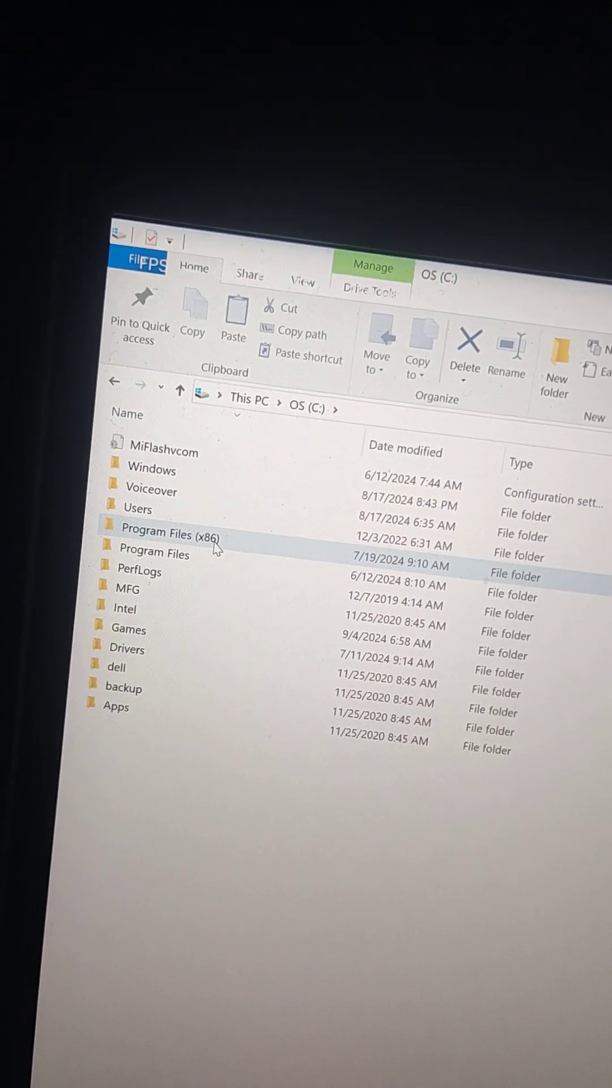
- Browse from Program Files (x86) to the Sins of a Solar Empire II data file and scroll its logistics, commerce and mining values
double_click(160, 533)
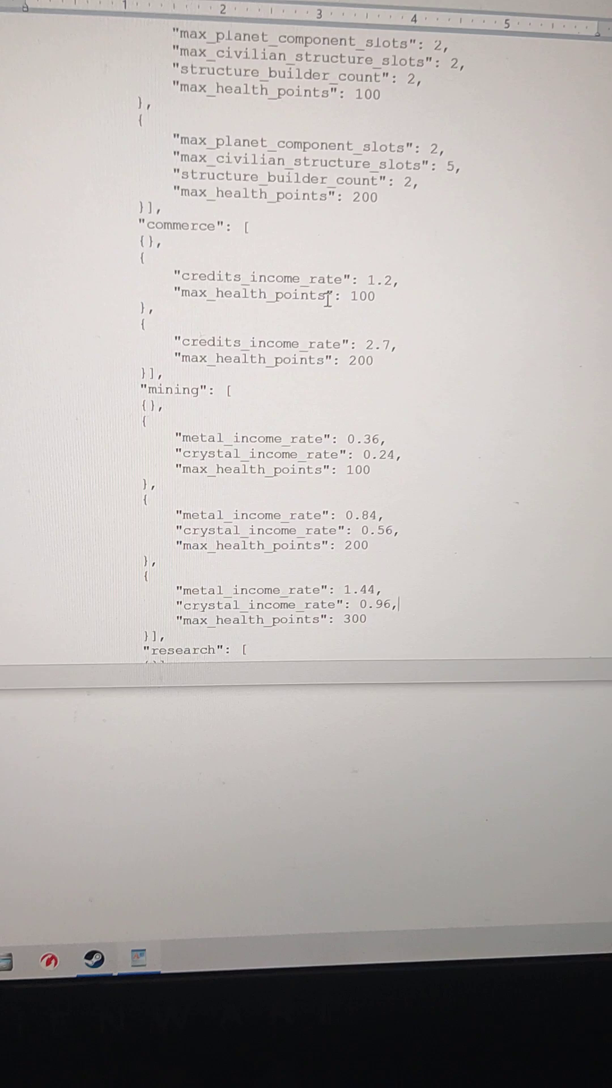
scroll(up, 3)
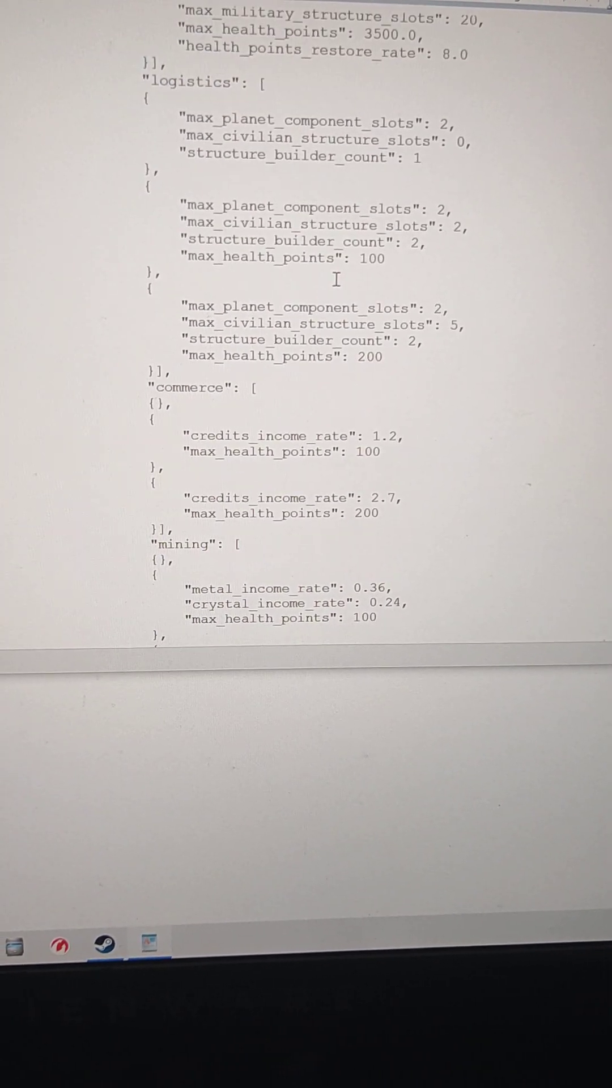